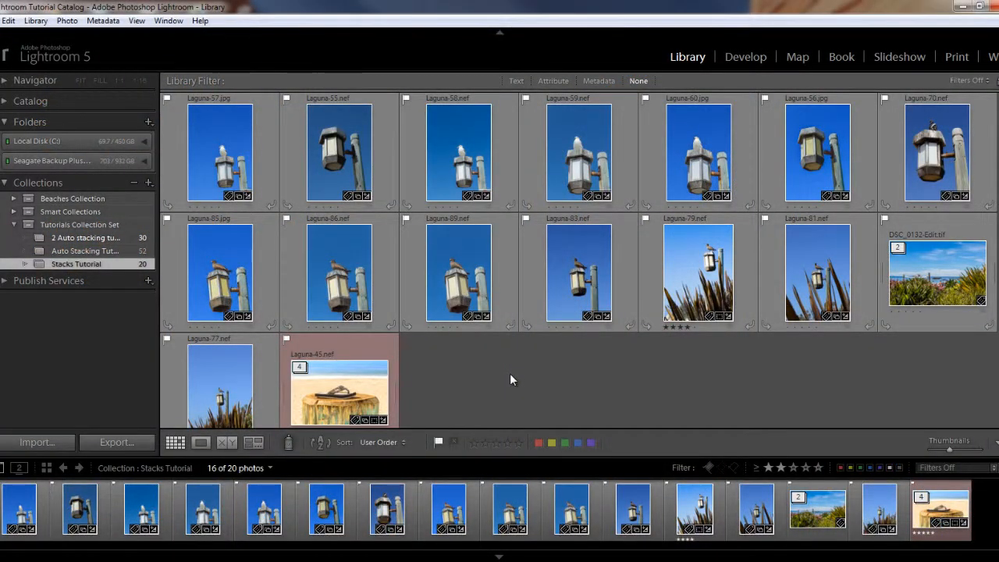
{"action": "mouse_move", "coordinate": [515, 386]}
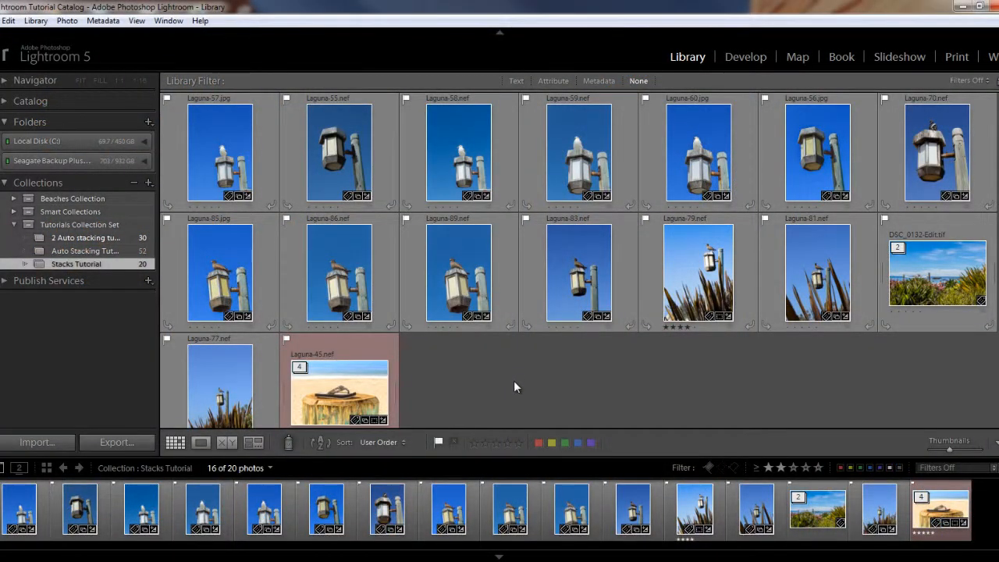
Collapse all stacks in the Stacks Tutorial collection, leaving six thumbnails visible
{"action": "left_click", "coordinate": [220, 150]}
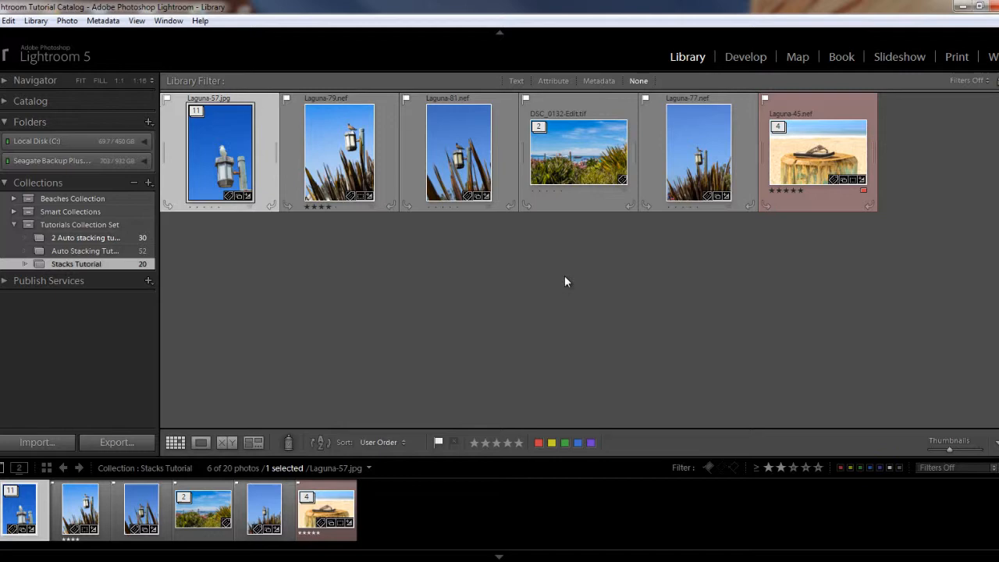
{"action": "mouse_move", "coordinate": [178, 161]}
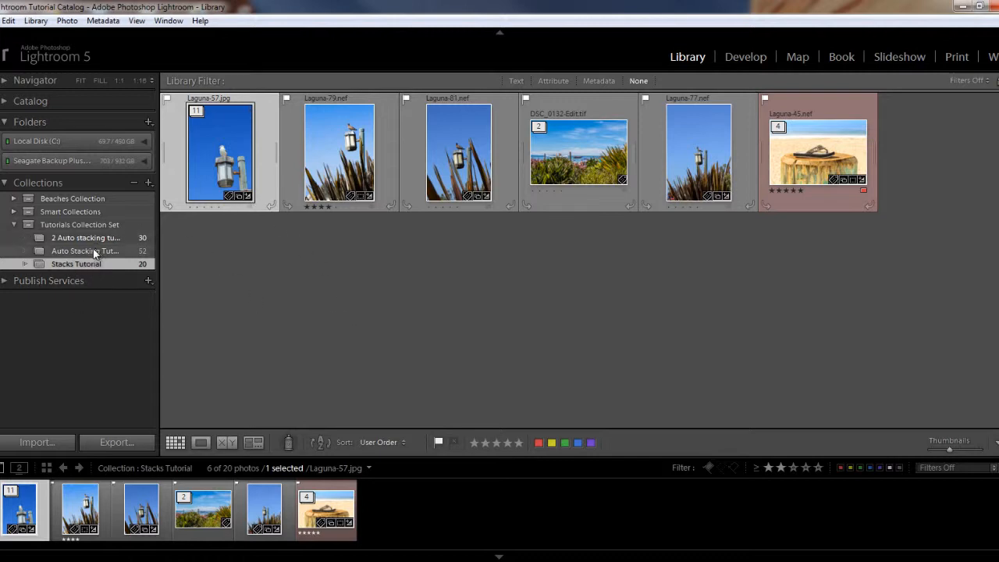
Open the '2 Auto stacking tutorial' collection and scroll through its 30 portraits
{"action": "left_click", "coordinate": [86, 238]}
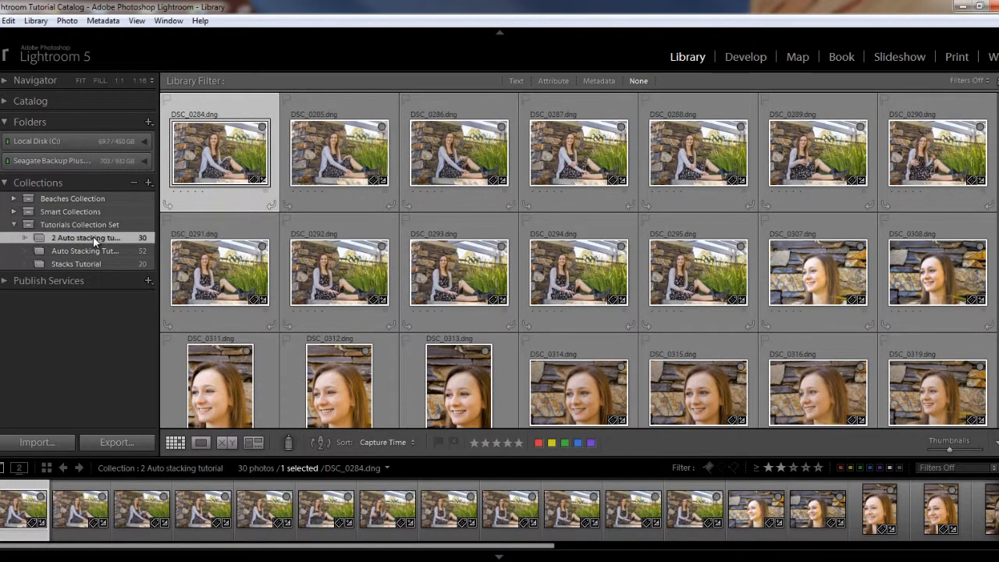
{"action": "mouse_move", "coordinate": [207, 341]}
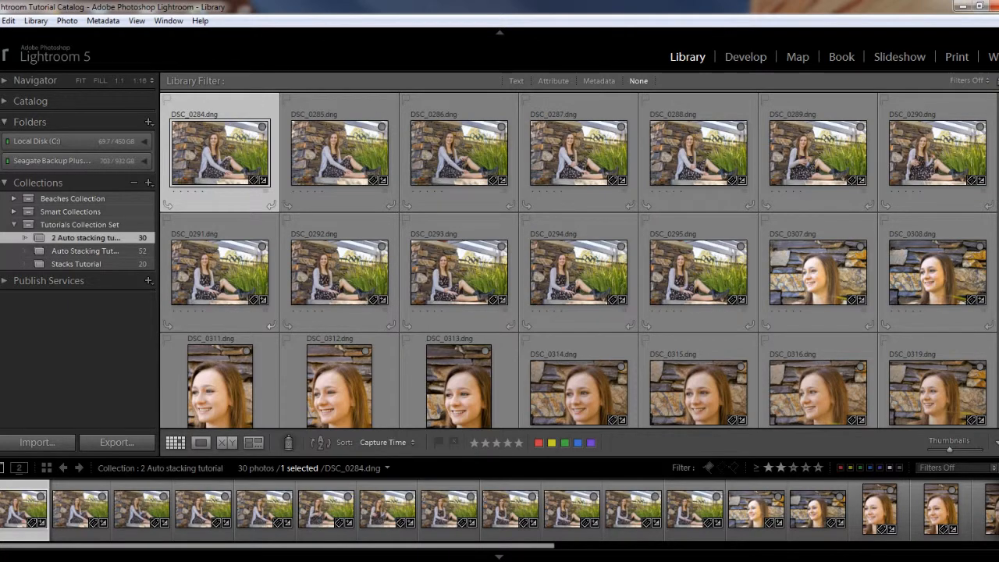
{"action": "scroll", "scroll_direction": "down", "scroll_amount": 3}
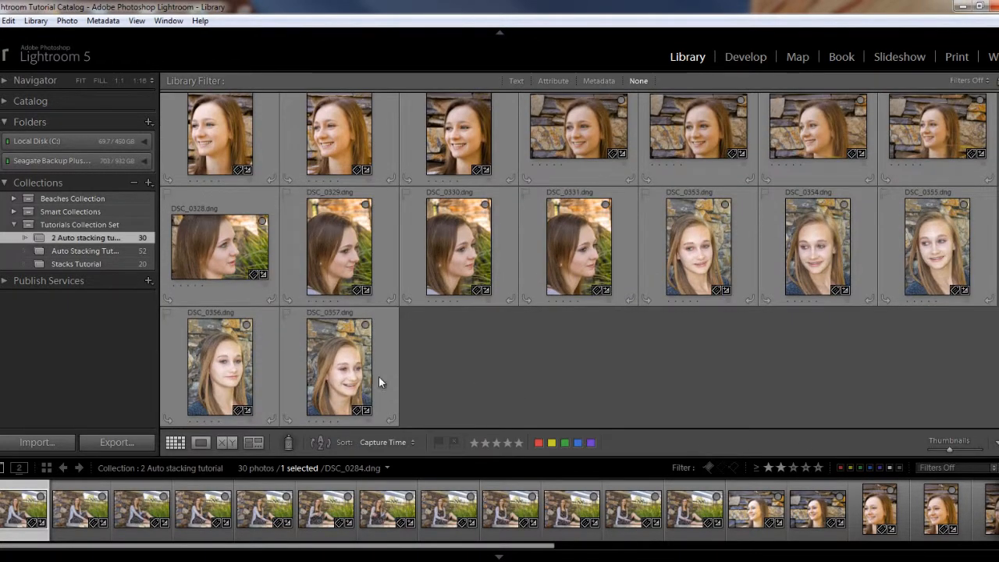
Open Auto-Stack by Capture Time from the Photo menu's stacking commands
{"action": "left_click", "coordinate": [67, 20]}
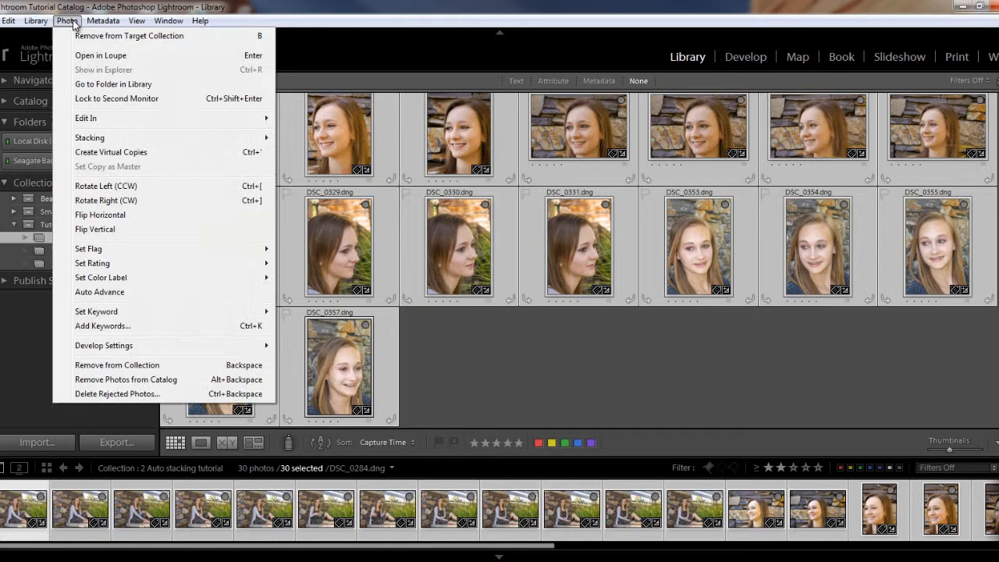
{"action": "mouse_move", "coordinate": [90, 137]}
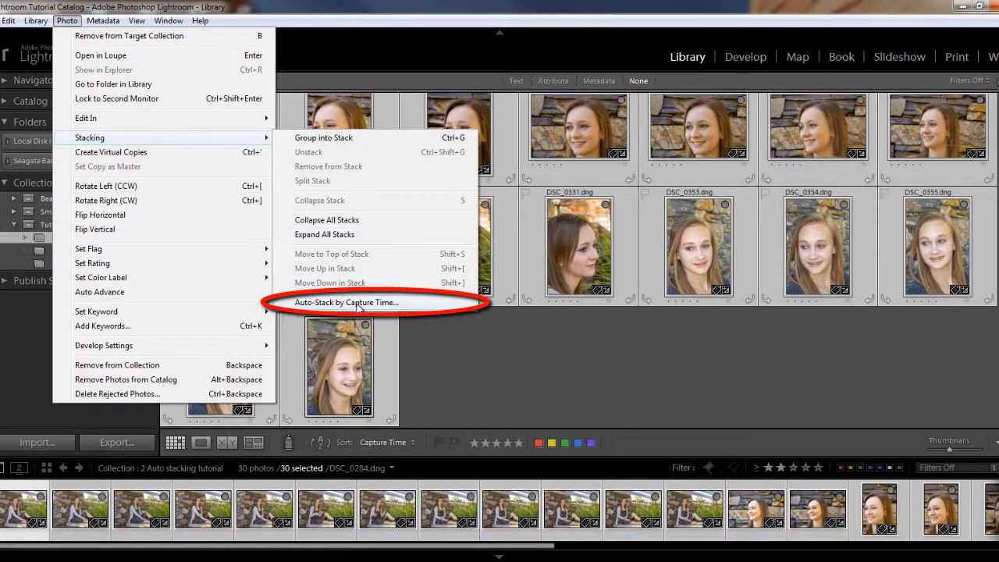
{"action": "left_click", "coordinate": [346, 302]}
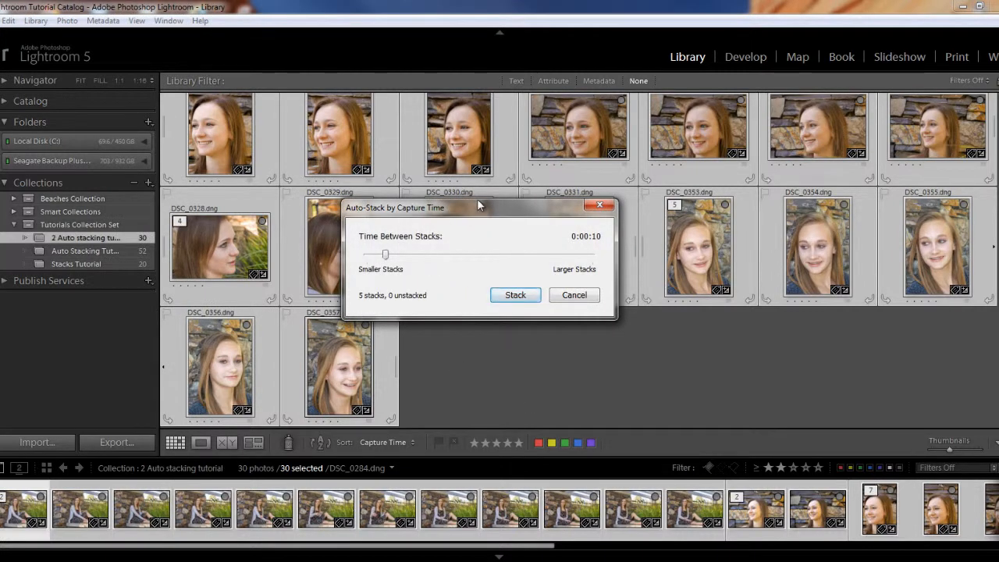
Try Time Between Stacks from zero to one hour, then settle on 0:00:10 for 5 stacks
{"action": "left_click_drag", "start_coordinate": [385, 254], "coordinate": [365, 254]}
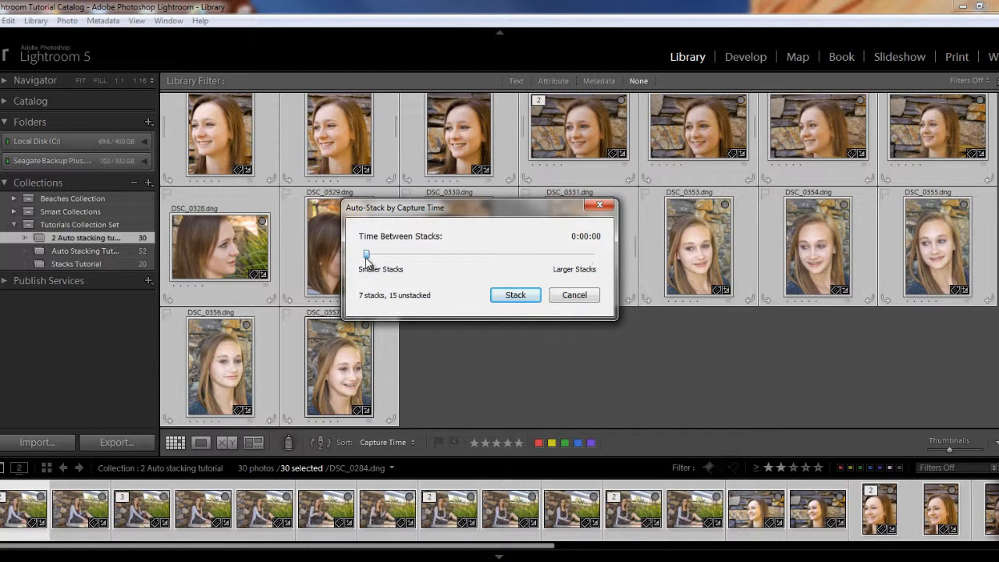
{"action": "left_click_drag", "start_coordinate": [367, 254], "coordinate": [592, 255]}
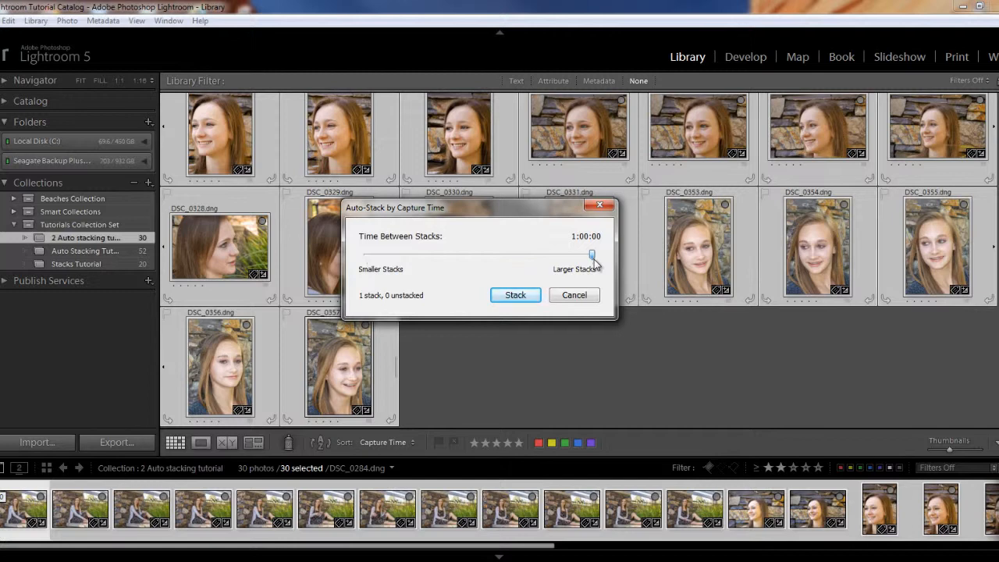
{"action": "left_click_drag", "start_coordinate": [592, 255], "coordinate": [499, 252]}
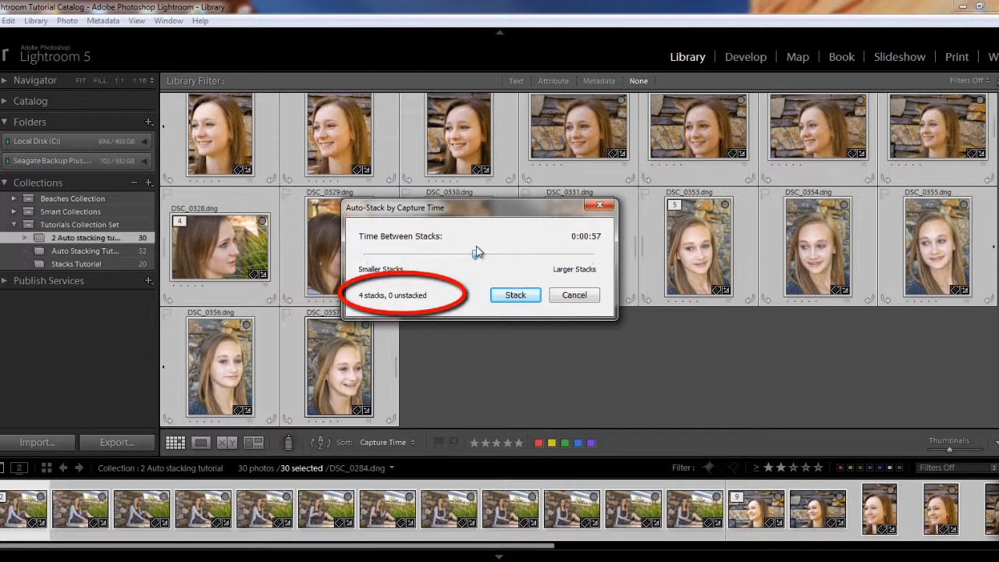
{"action": "left_click_drag", "start_coordinate": [475, 252], "coordinate": [382, 253]}
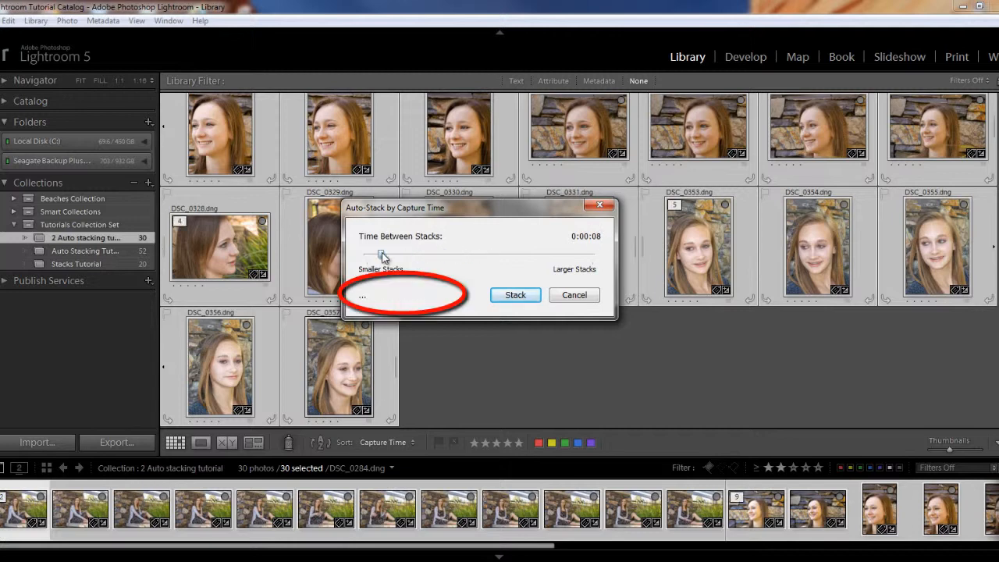
{"action": "left_click_drag", "start_coordinate": [382, 256], "coordinate": [365, 256]}
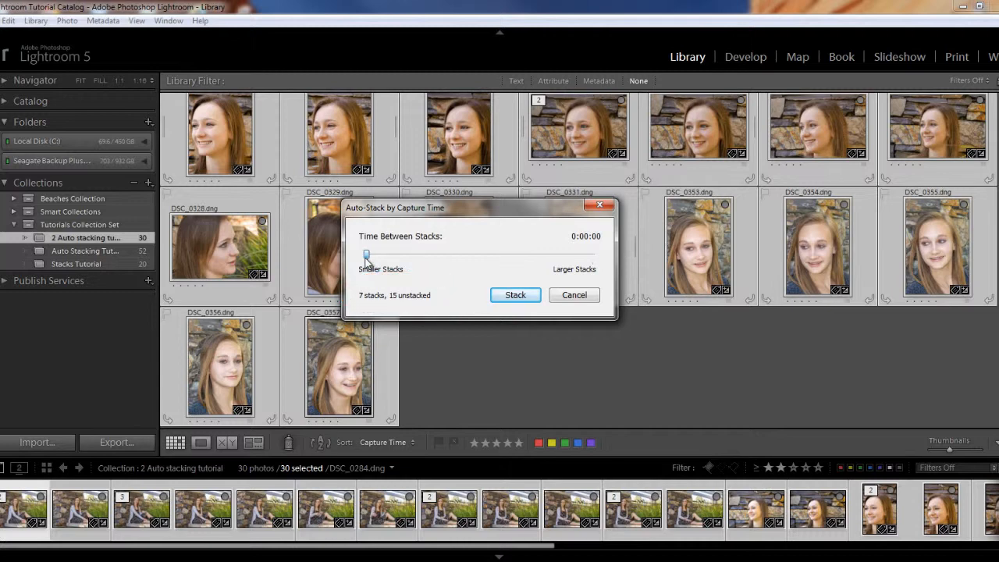
{"action": "left_click_drag", "start_coordinate": [367, 256], "coordinate": [377, 256]}
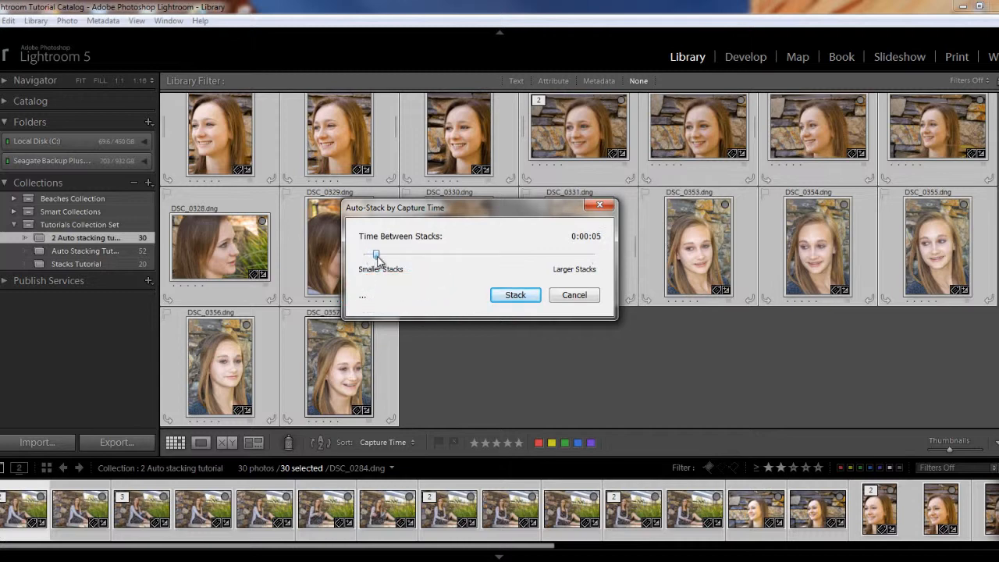
{"action": "left_click_drag", "start_coordinate": [376, 254], "coordinate": [382, 254]}
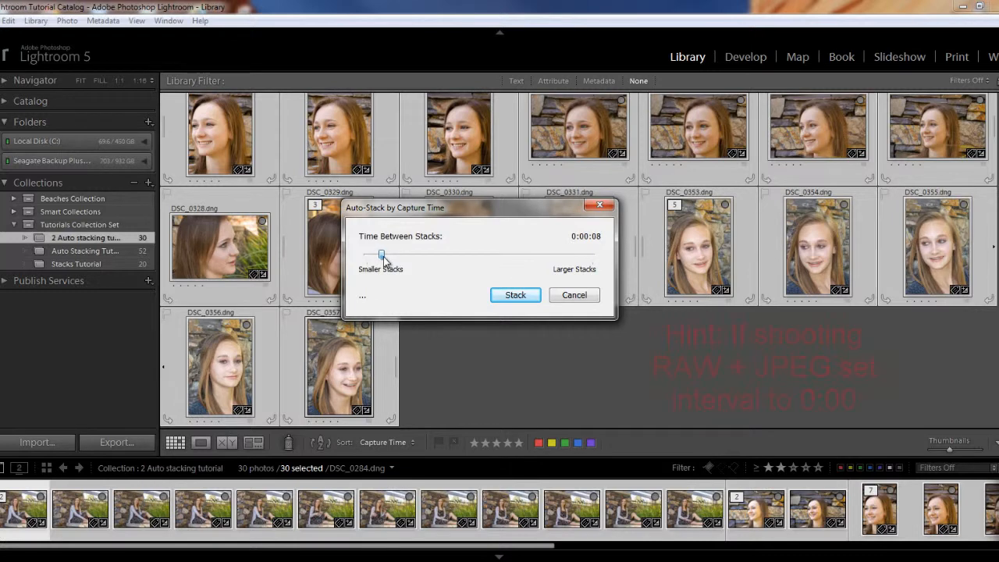
{"action": "left_click_drag", "start_coordinate": [381, 255], "coordinate": [385, 254]}
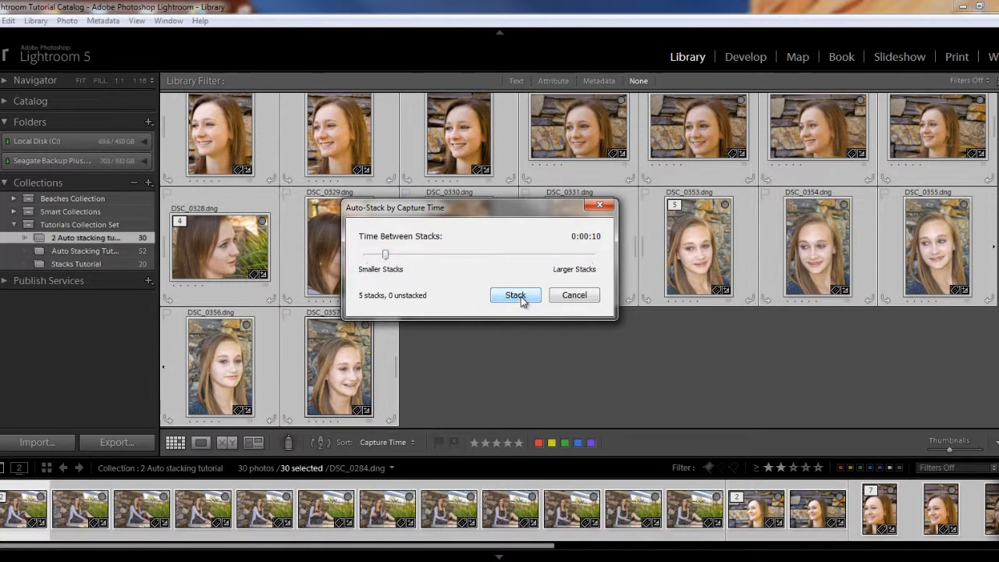
Apply the 10-second auto-stack and scroll back to the top of the grid
{"action": "left_click", "coordinate": [514, 295]}
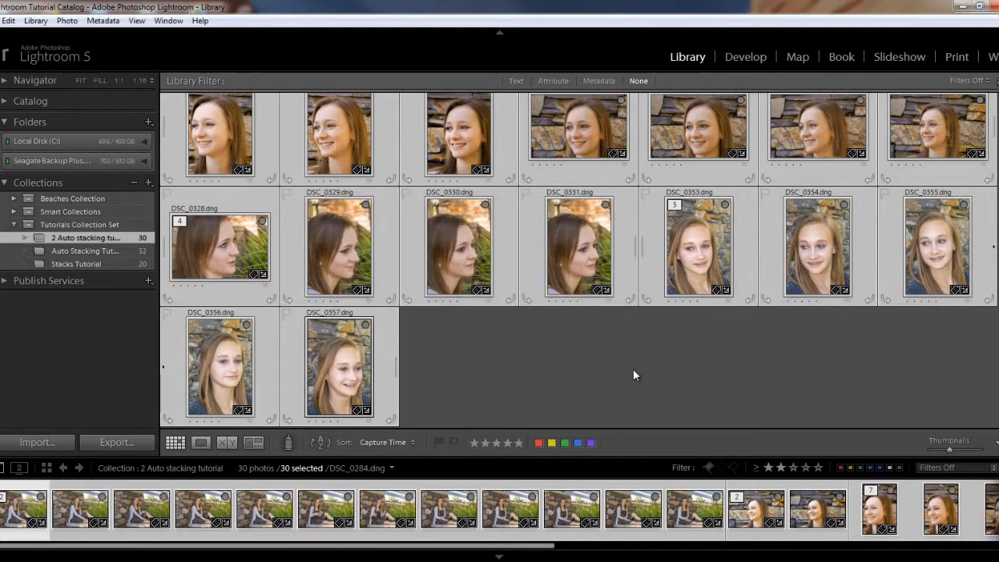
{"action": "scroll", "scroll_direction": "up", "scroll_amount": 3}
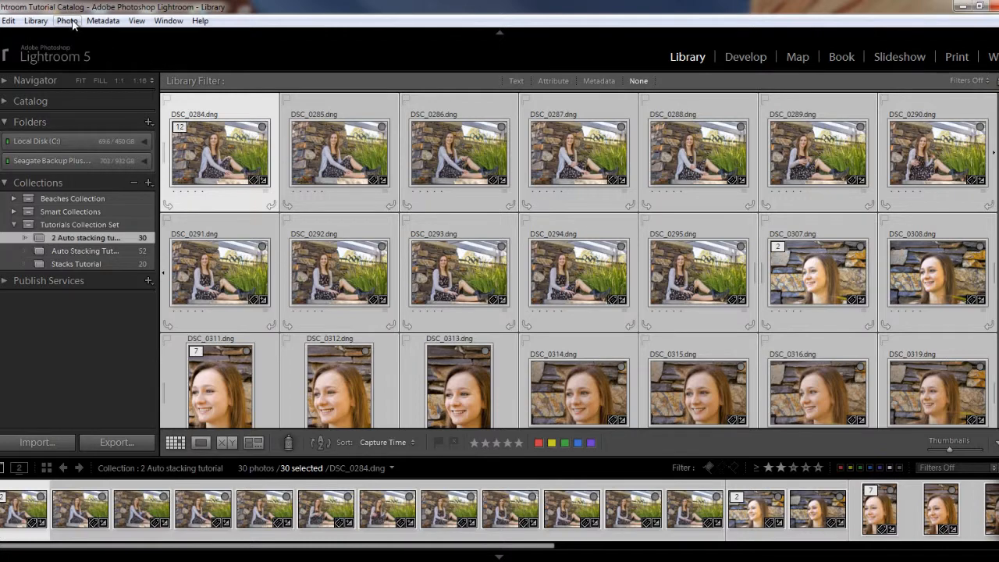
Collapse all stacks, then expand and re-collapse the last five-photo stack
{"action": "left_click", "coordinate": [67, 20]}
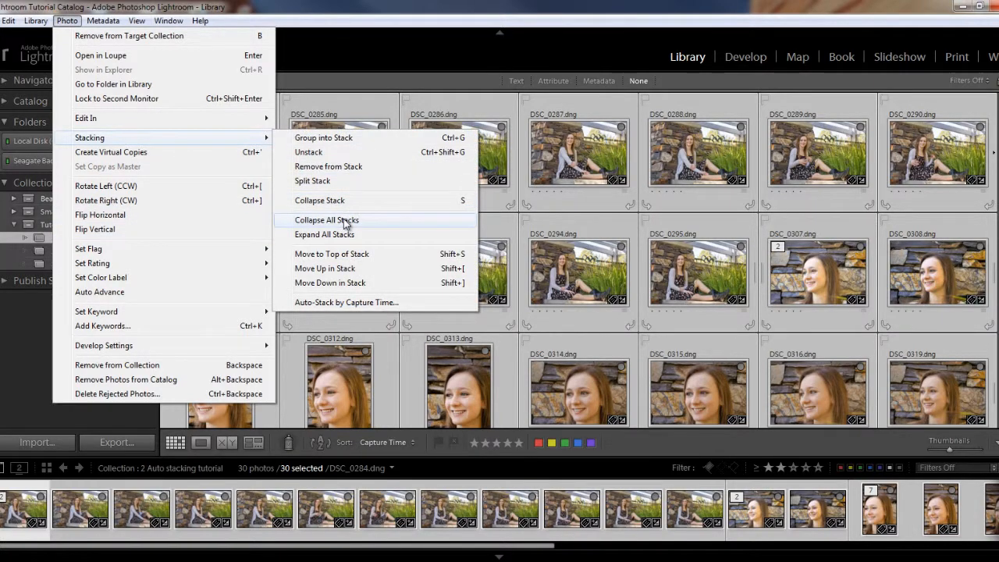
{"action": "left_click", "coordinate": [327, 220]}
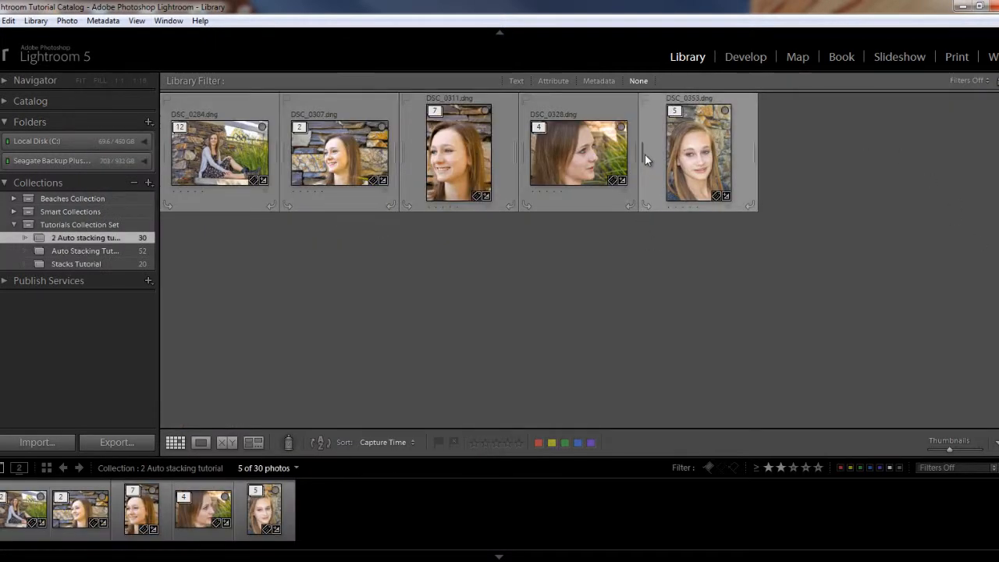
{"action": "left_click", "coordinate": [675, 110]}
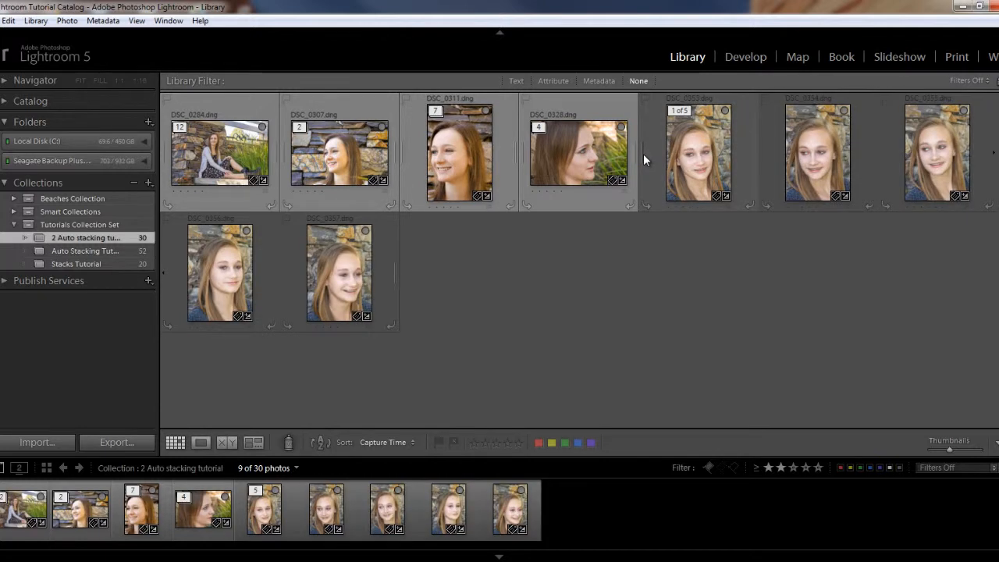
{"action": "left_click", "coordinate": [678, 110]}
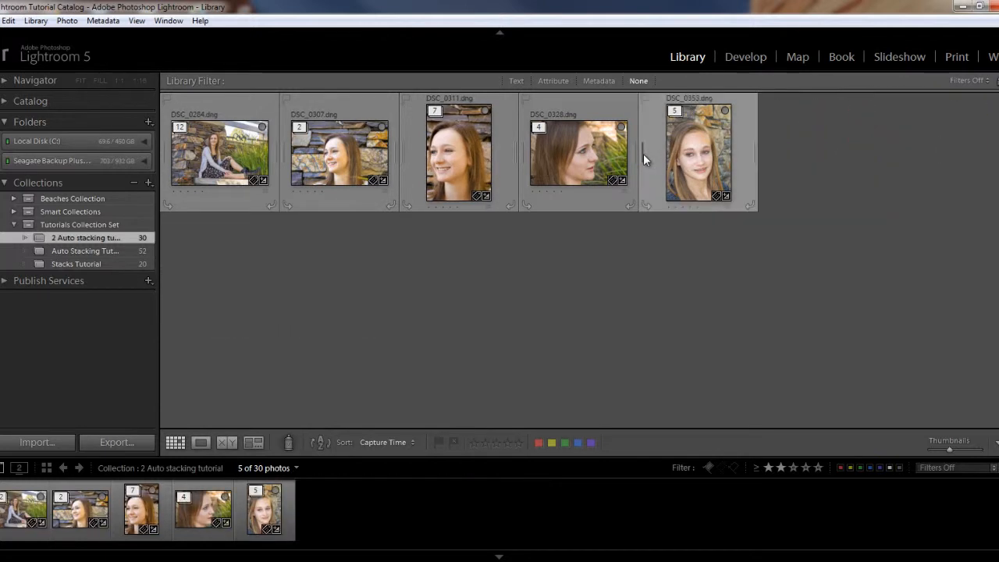